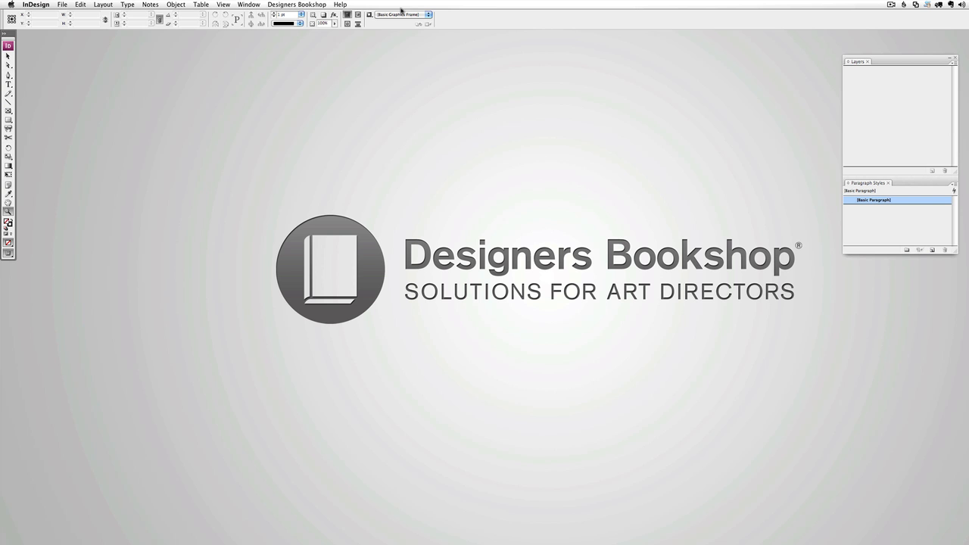
Step: Launch Grid Calculator Pro from the Designers Bookshop menu over the blank spread
click(296, 5)
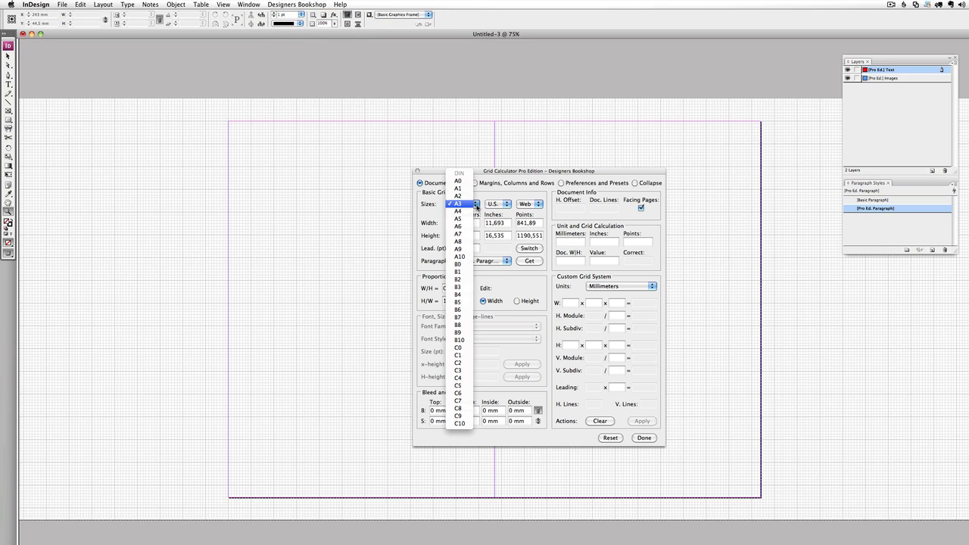
Step: Choose A4 with 12,5 pt leading and x-height image lines for 10 pt Regular text
click(458, 211)
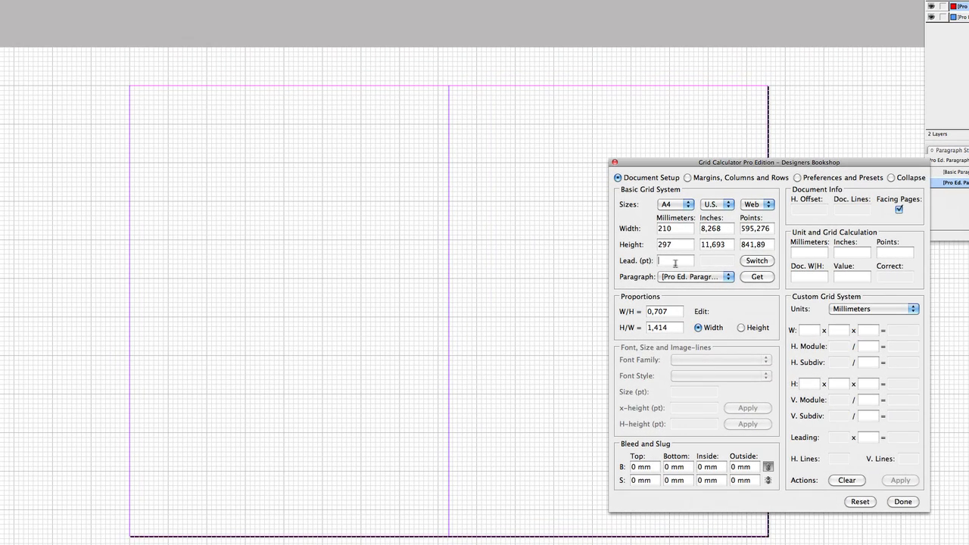
text(12,5)
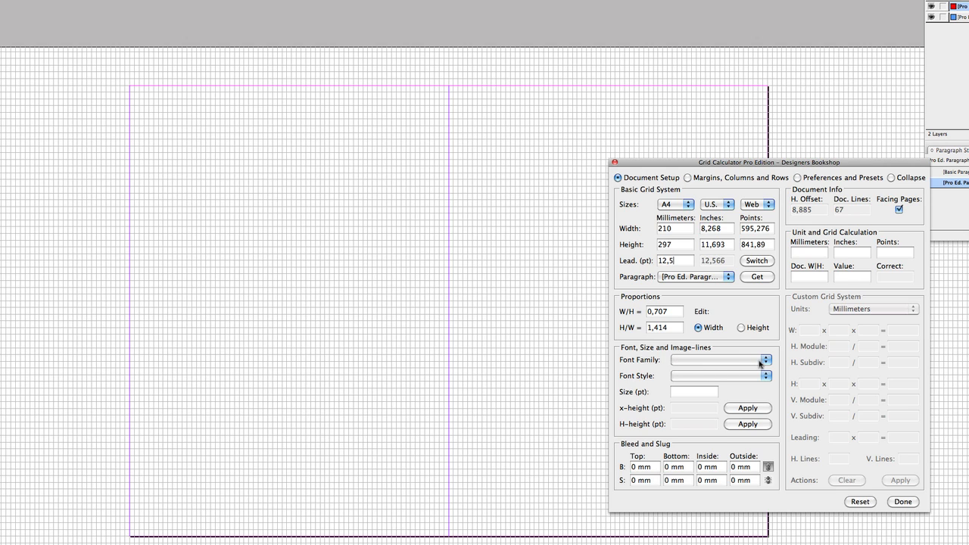
click(766, 360)
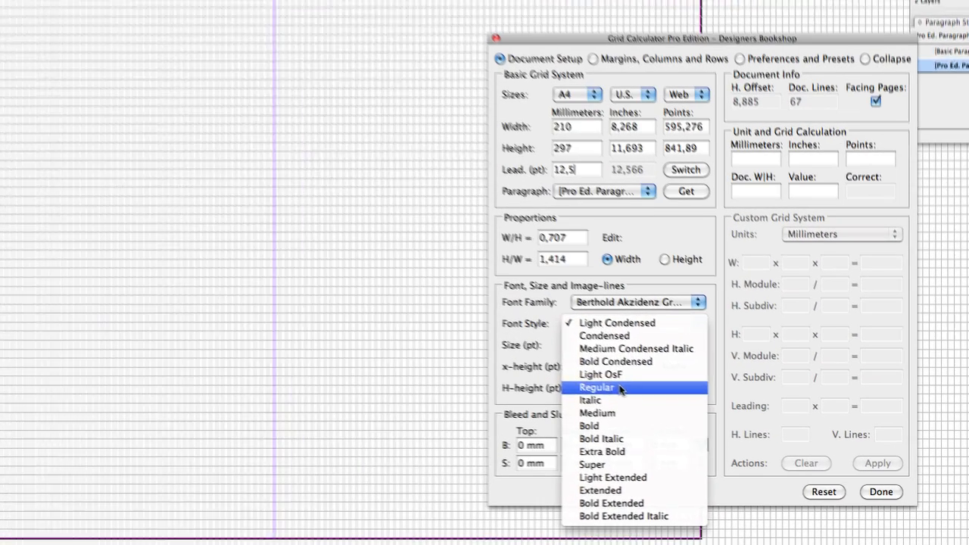
click(597, 387)
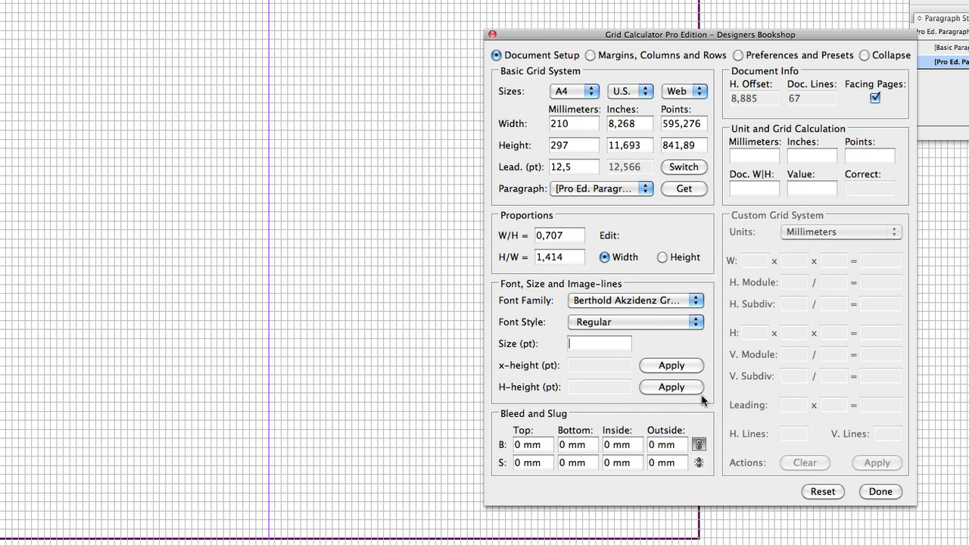
text(10)
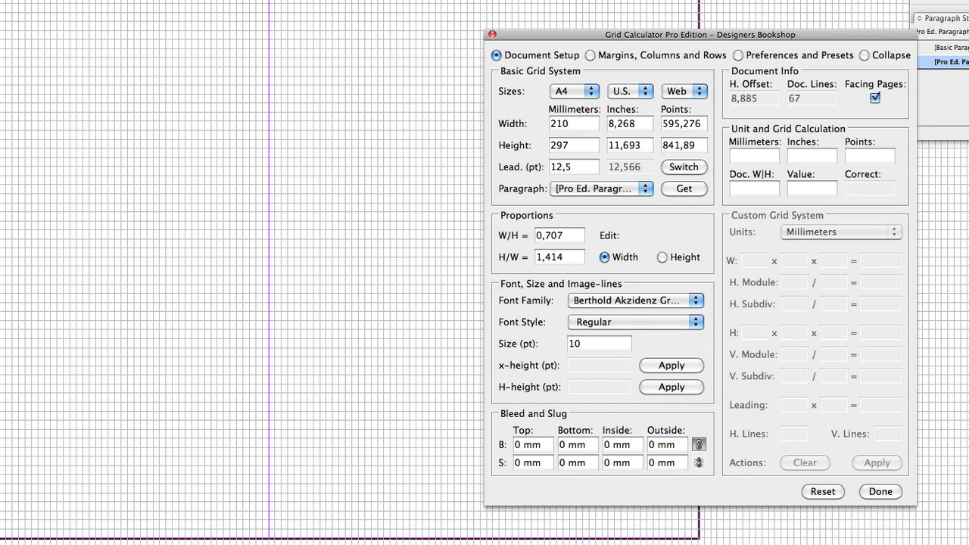
click(671, 366)
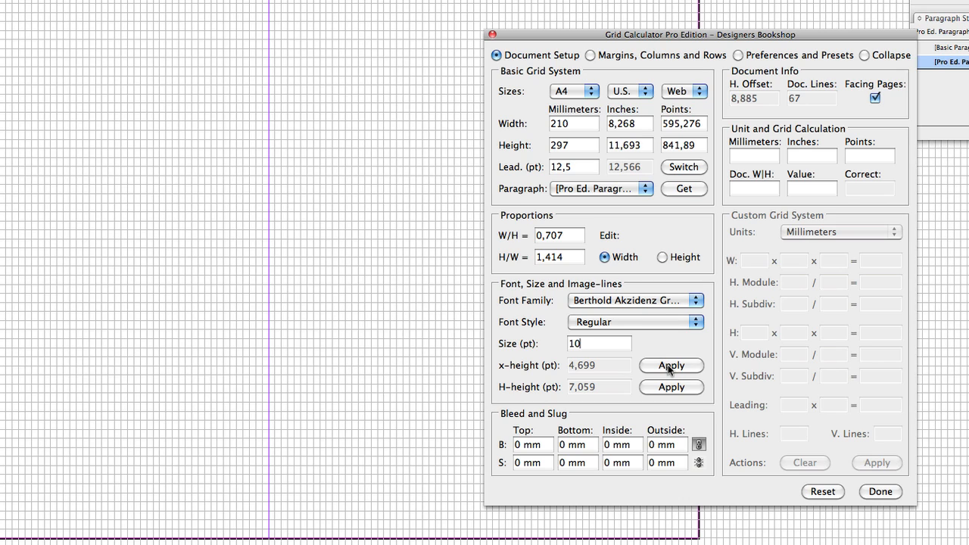
click(671, 365)
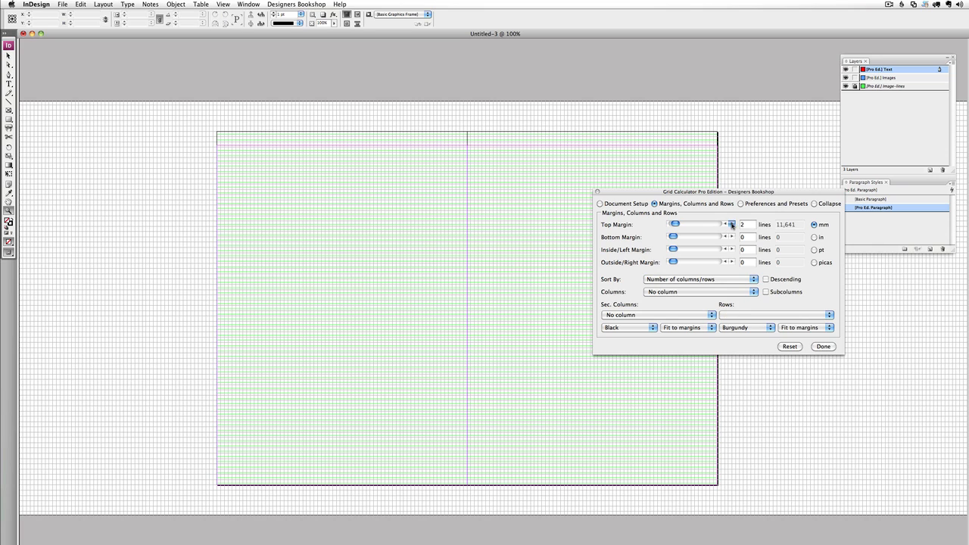
Step: Set 4-line top and 7-line bottom margins and three 17-line rows
click(731, 222)
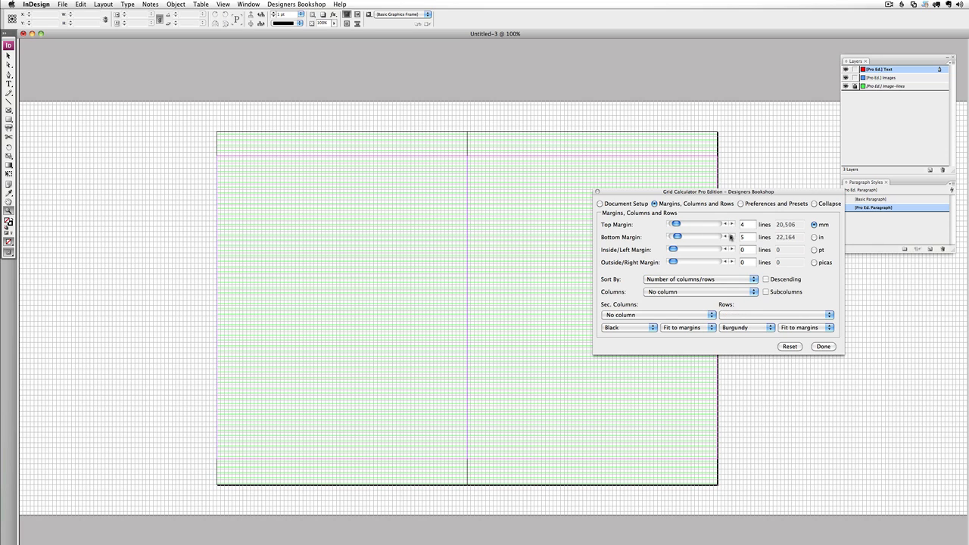
click(732, 235)
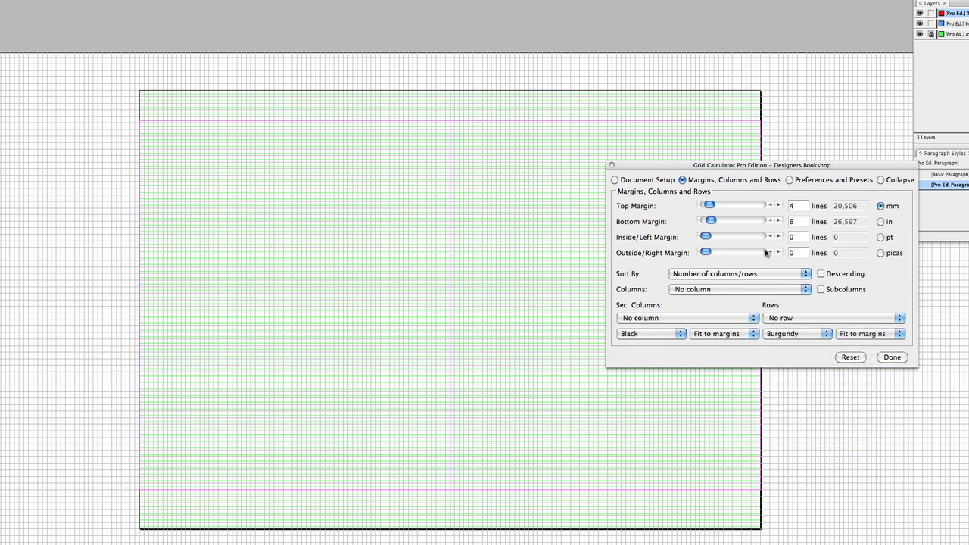
click(779, 219)
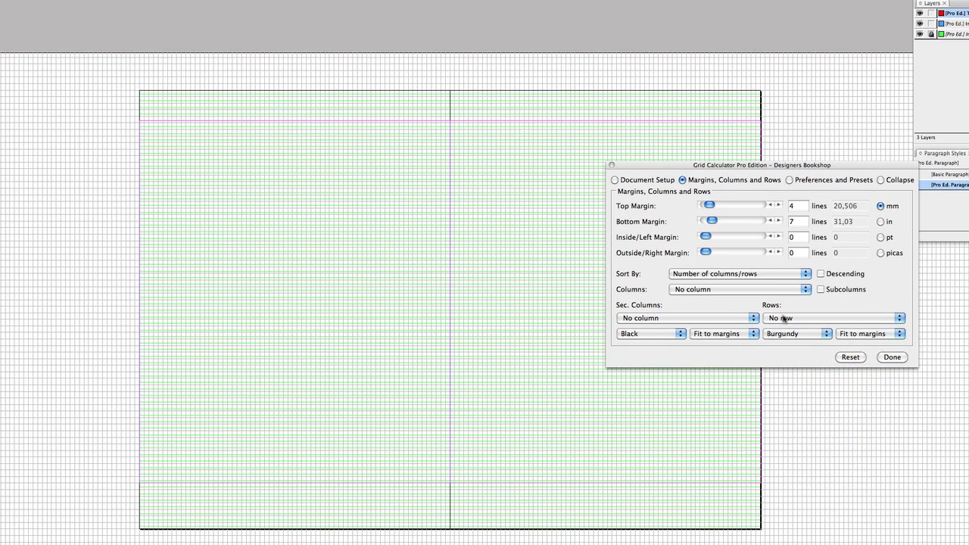
click(834, 317)
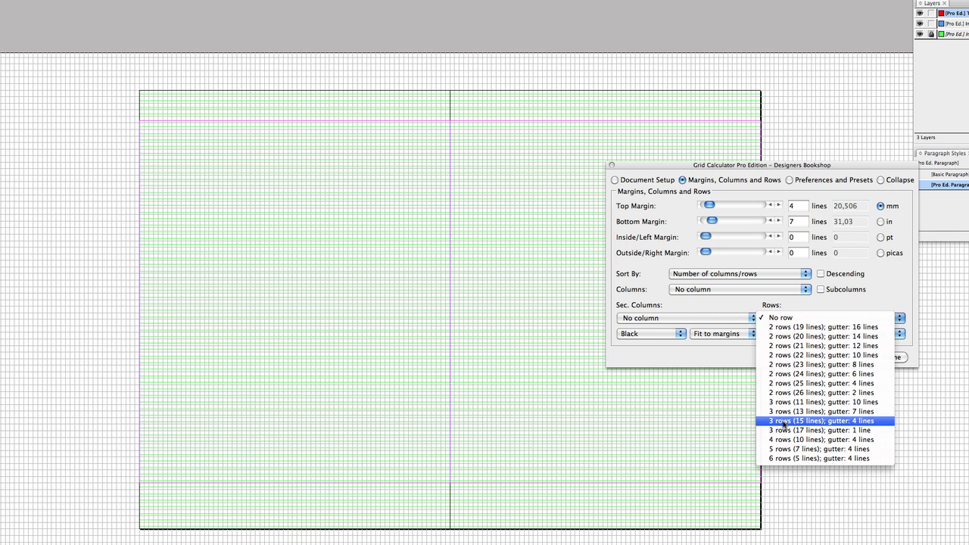
click(822, 430)
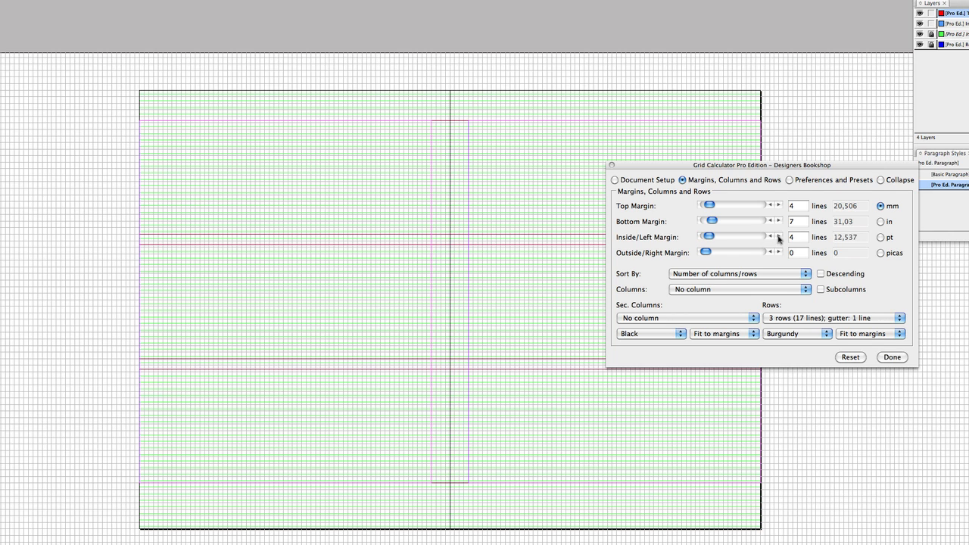
Step: Set 4-line side margins and two 29-line columns with two subcolumns, then close
click(779, 253)
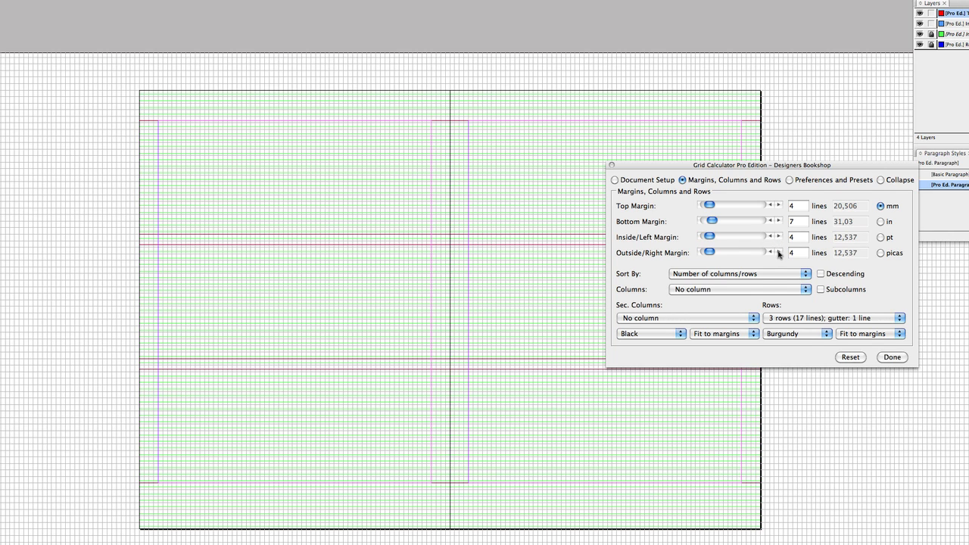
click(738, 289)
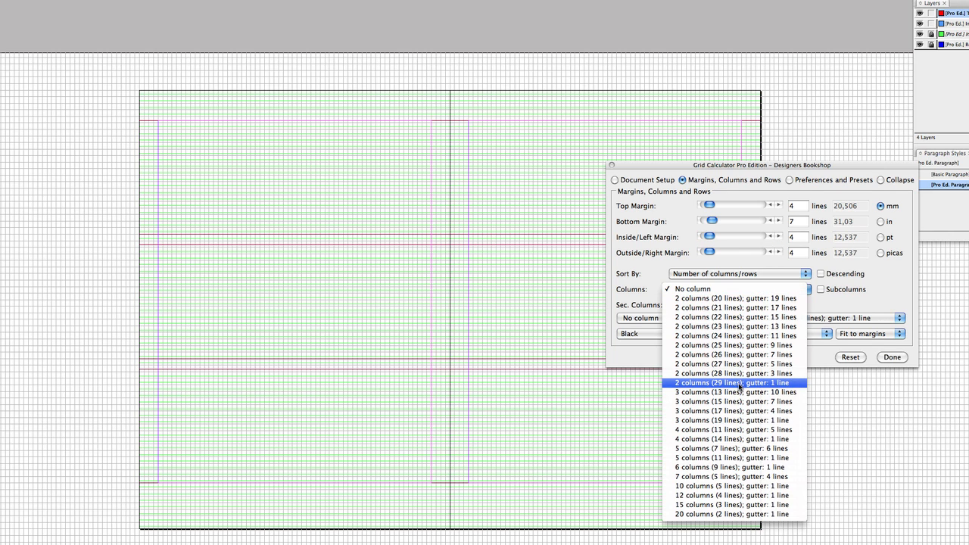
click(732, 383)
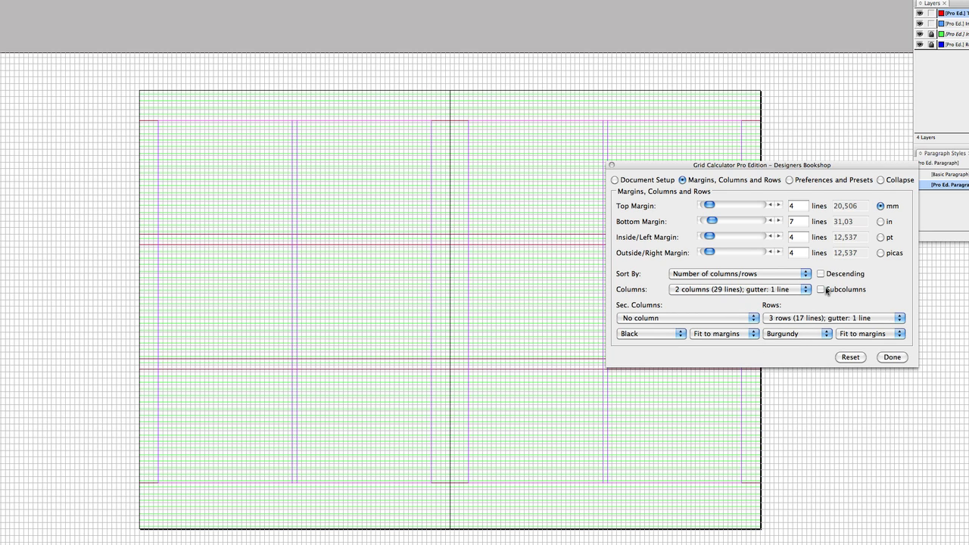
click(821, 289)
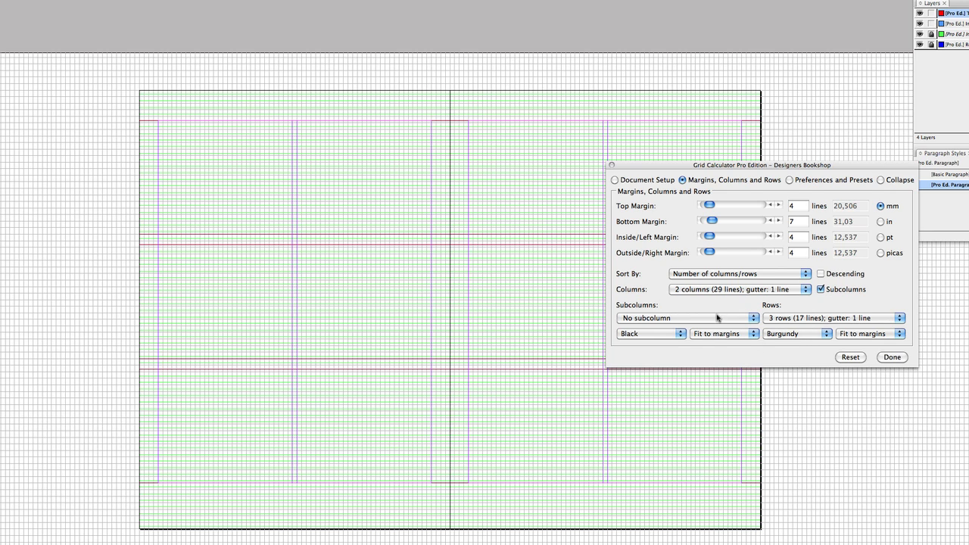
click(685, 318)
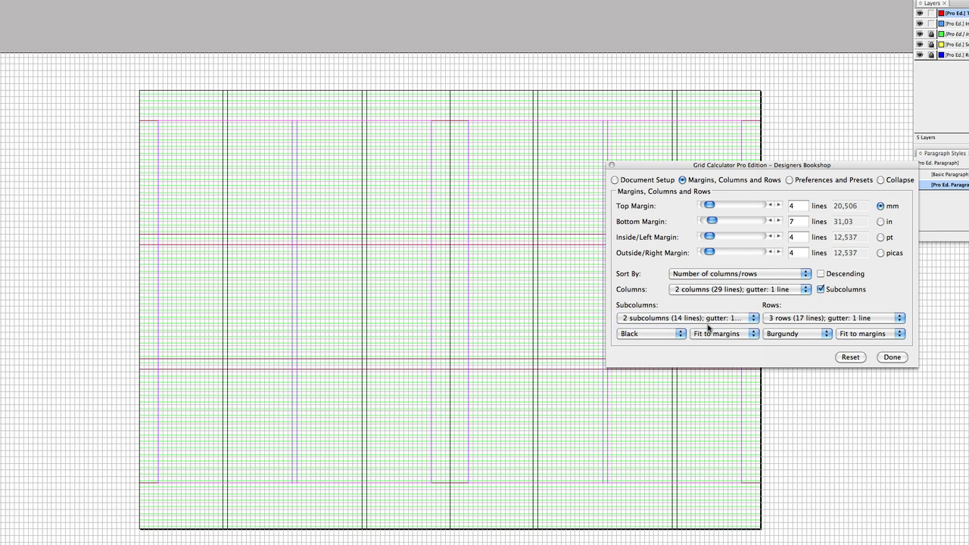
mouse_move(691, 164)
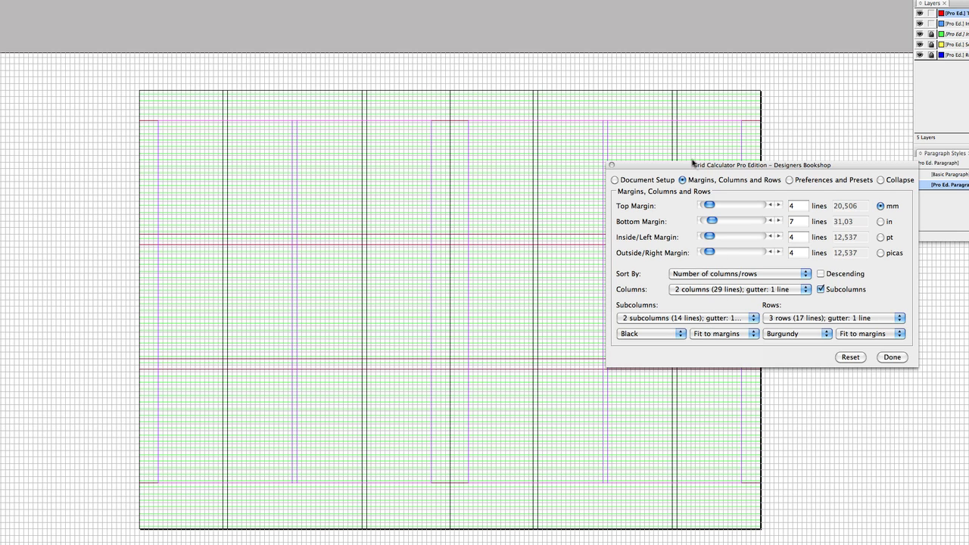
click(881, 221)
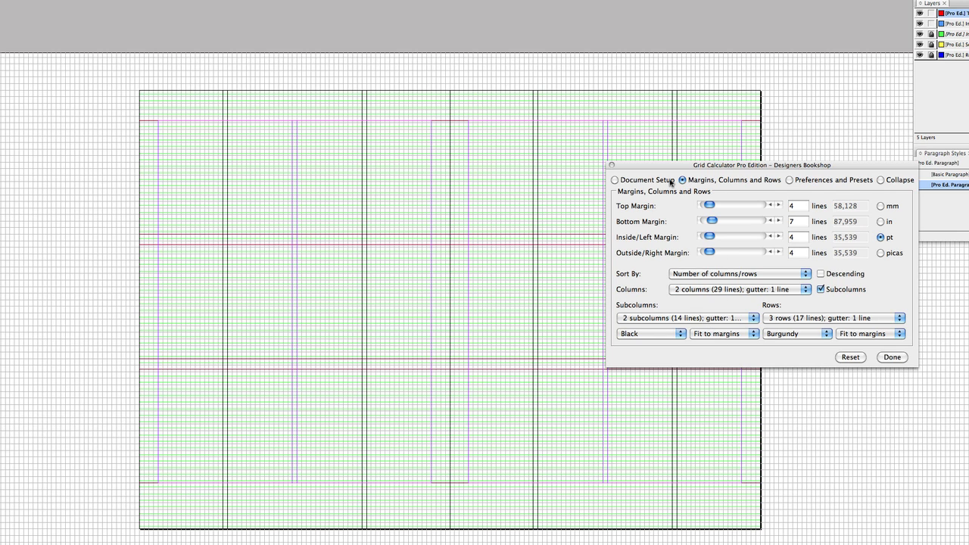
click(615, 180)
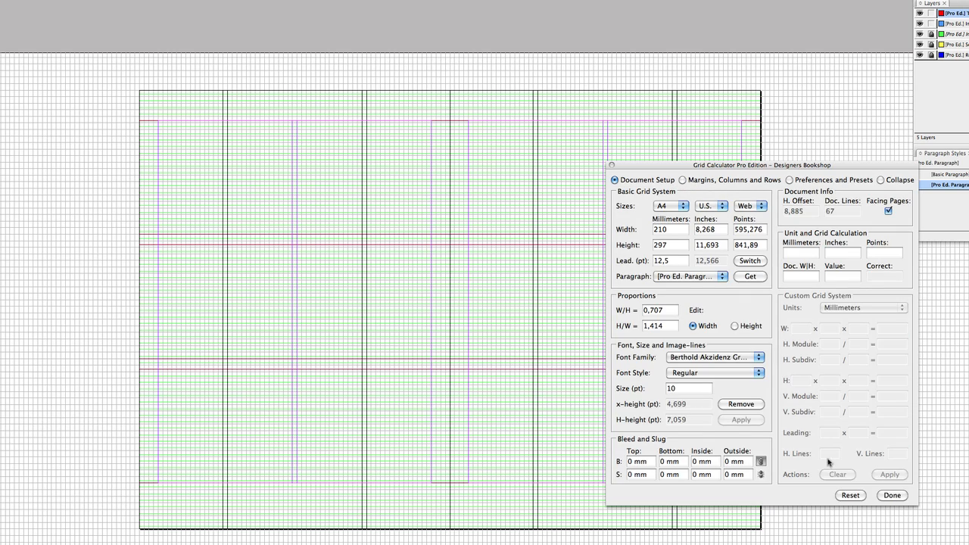
click(892, 495)
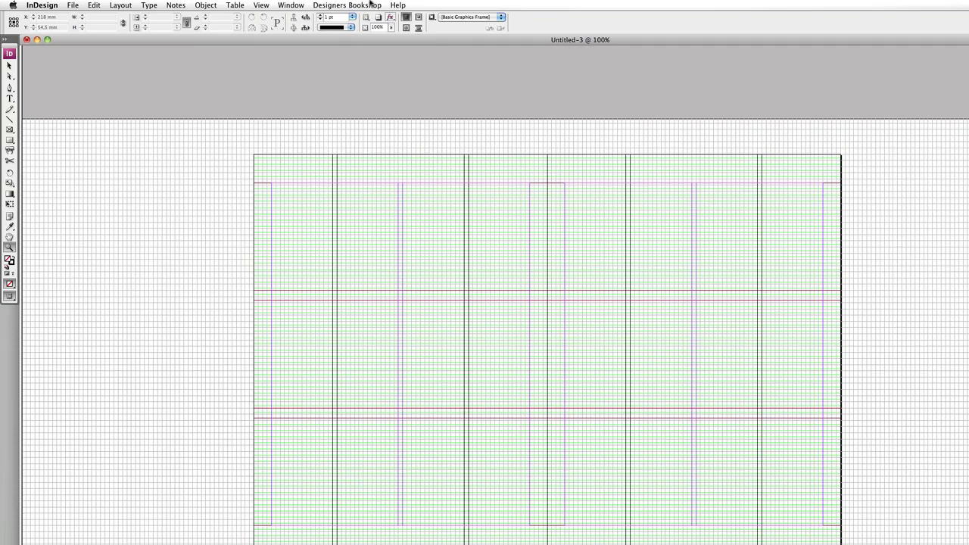
Step: Relaunch Grid Calculator Pro in Edit Existing Document mode for Untitled-3
click(347, 5)
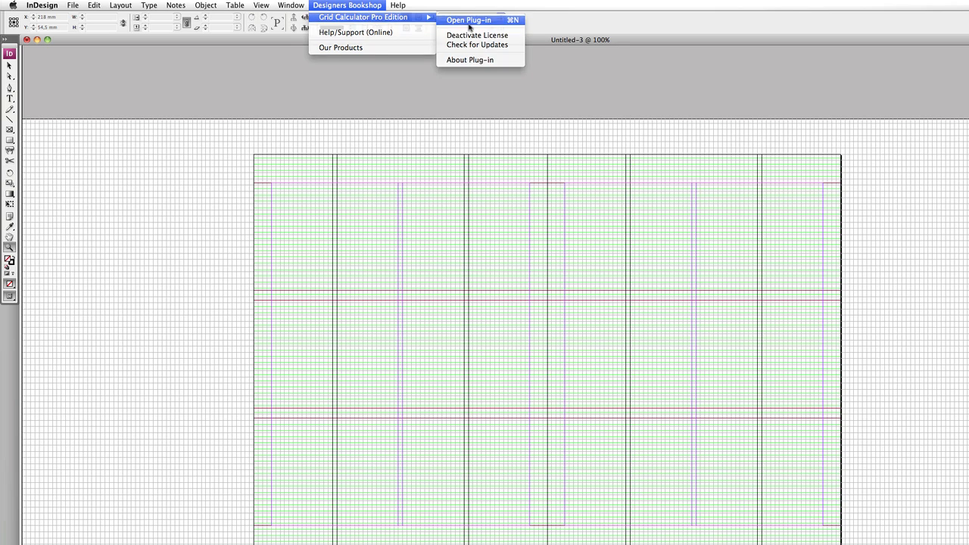
click(468, 20)
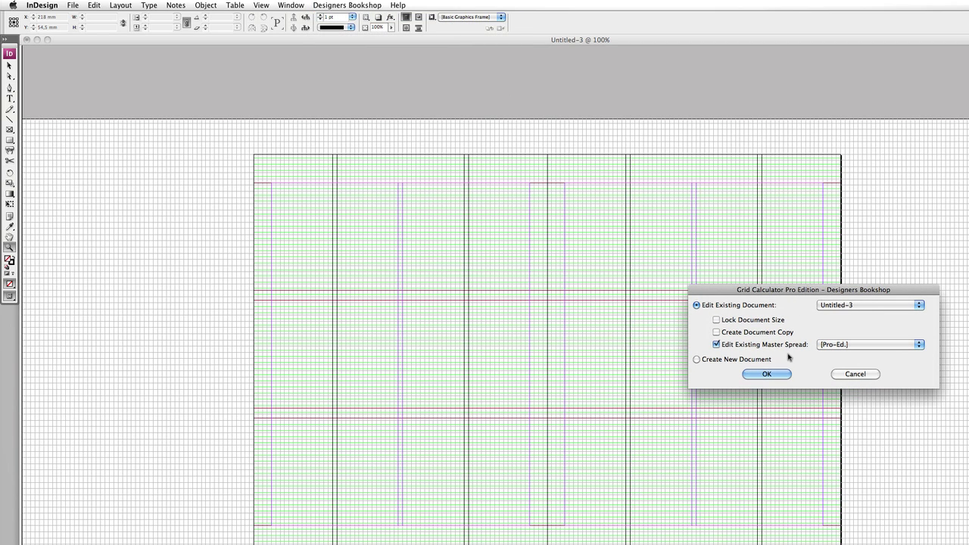
click(766, 374)
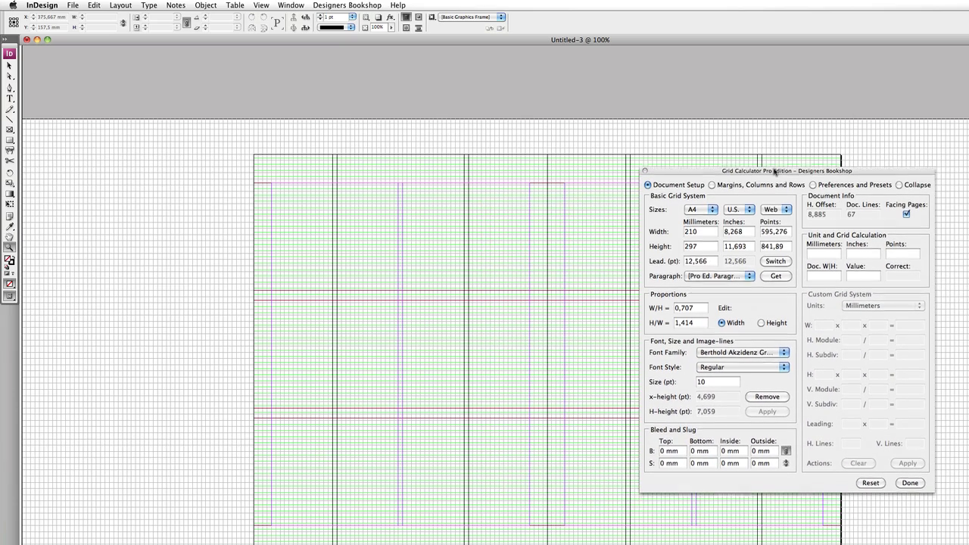
click(775, 261)
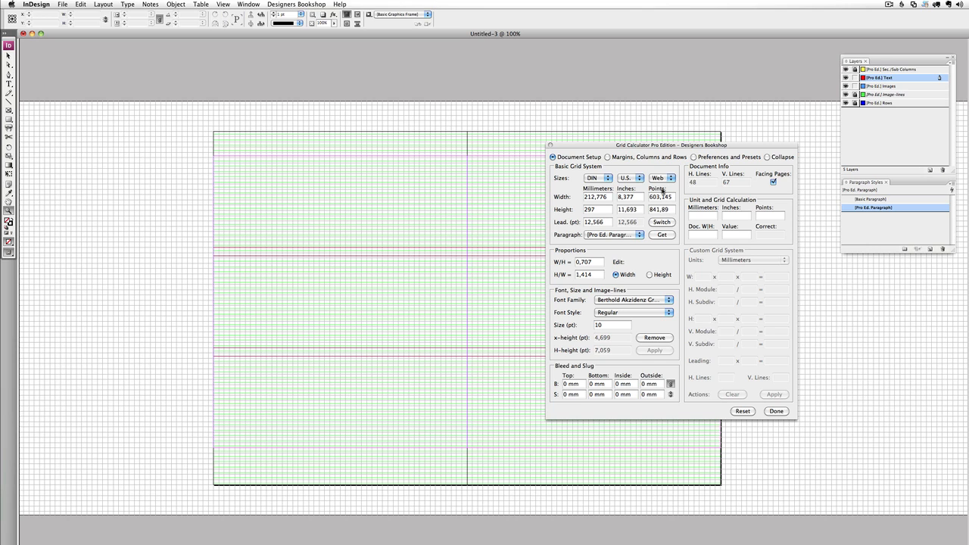
Step: Set a 4-line outside margin and split the 19-line columns into two subcolumns
click(607, 157)
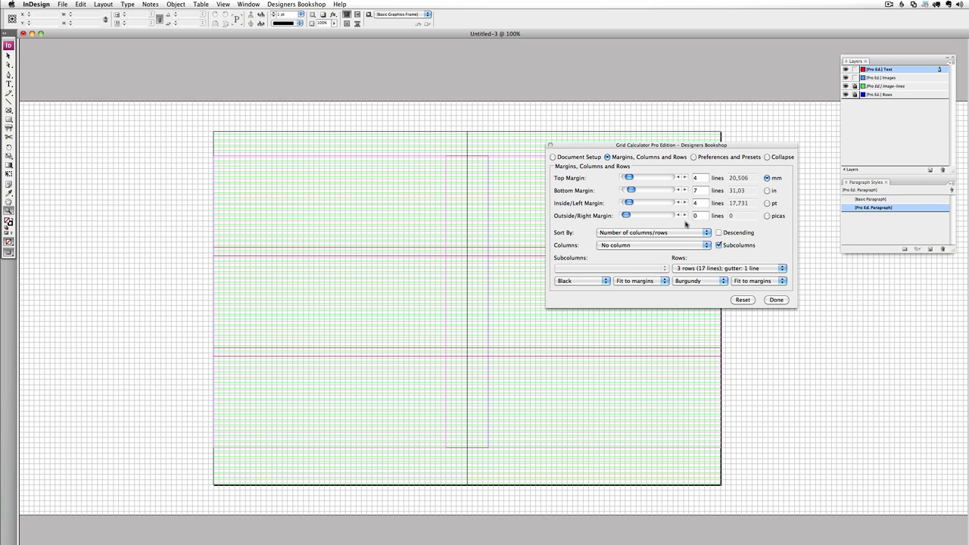
click(683, 214)
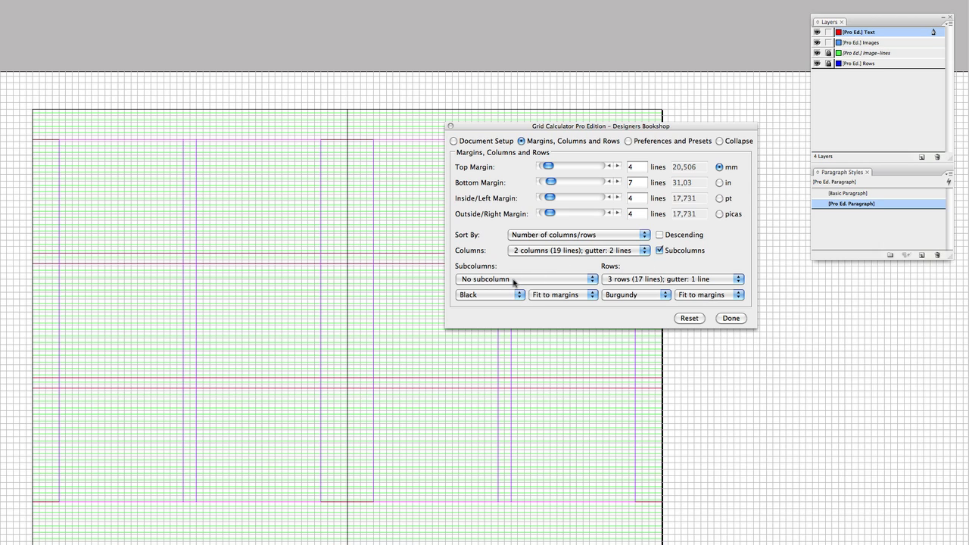
click(526, 279)
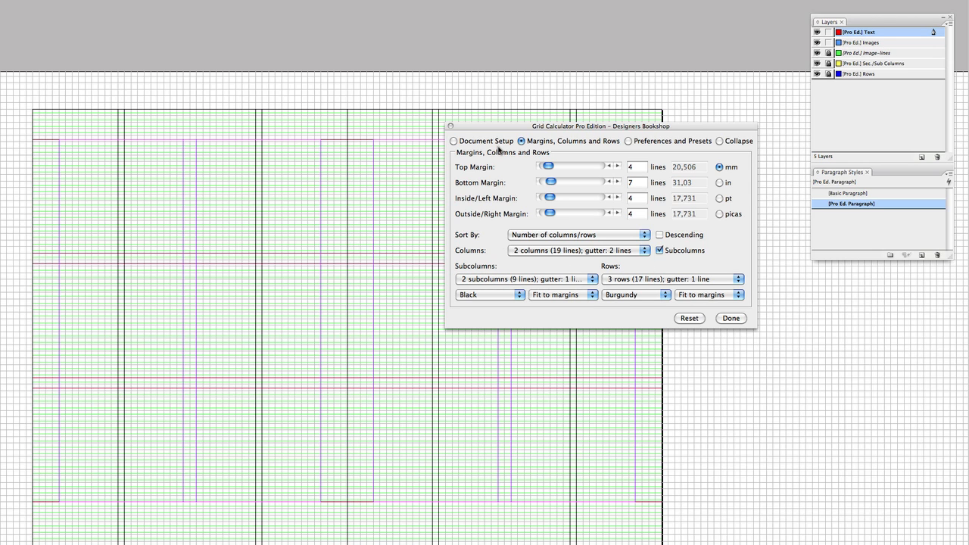
click(628, 141)
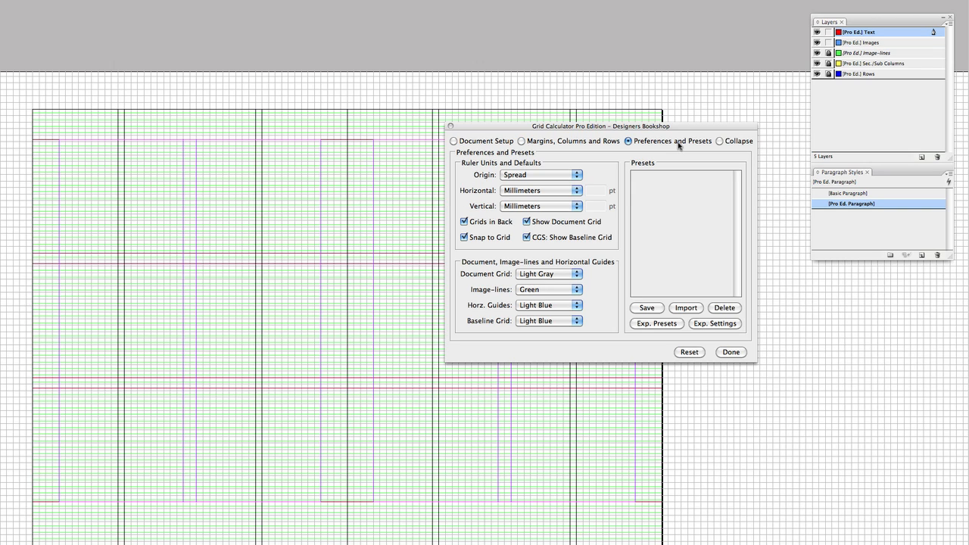
Step: Store the current grid as a preset named 'My favorite layout'
click(646, 307)
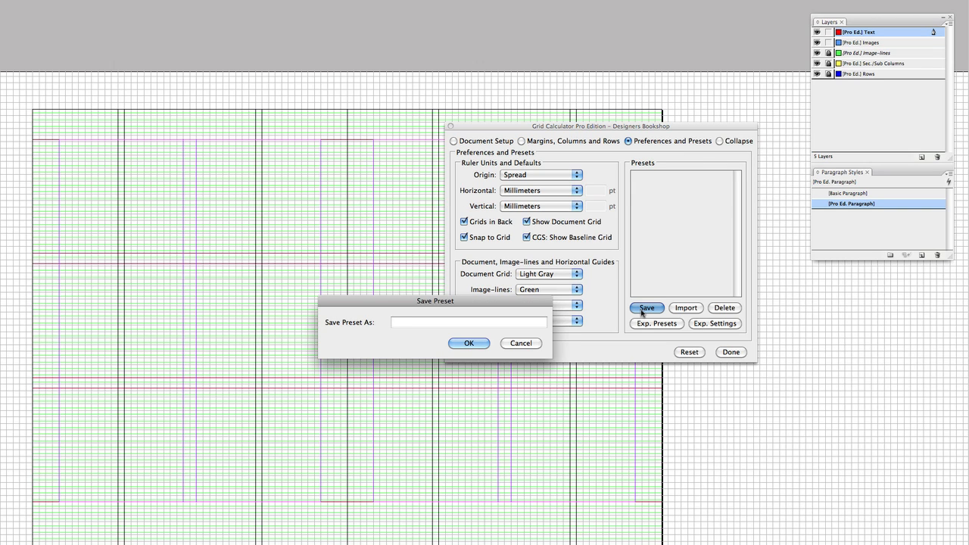
text(My favorite lay)
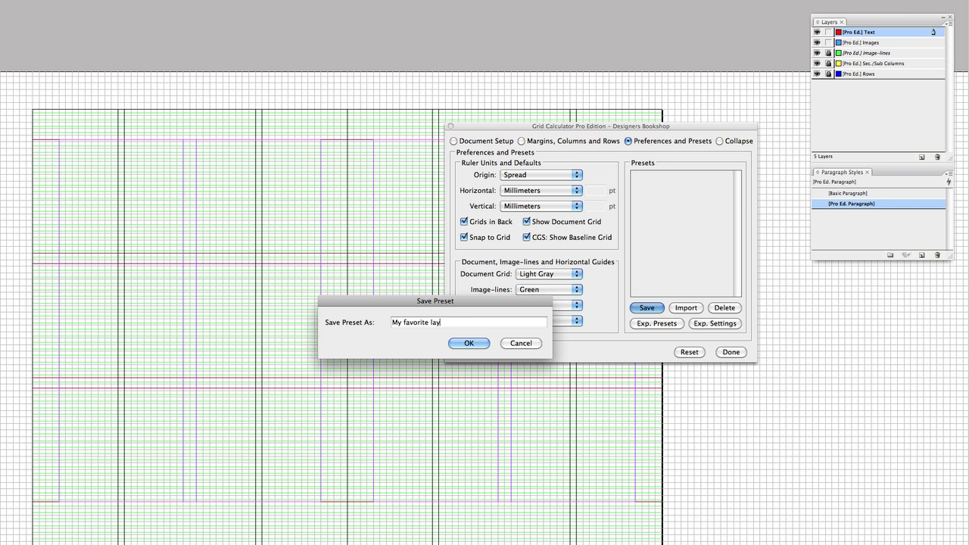
text(out)
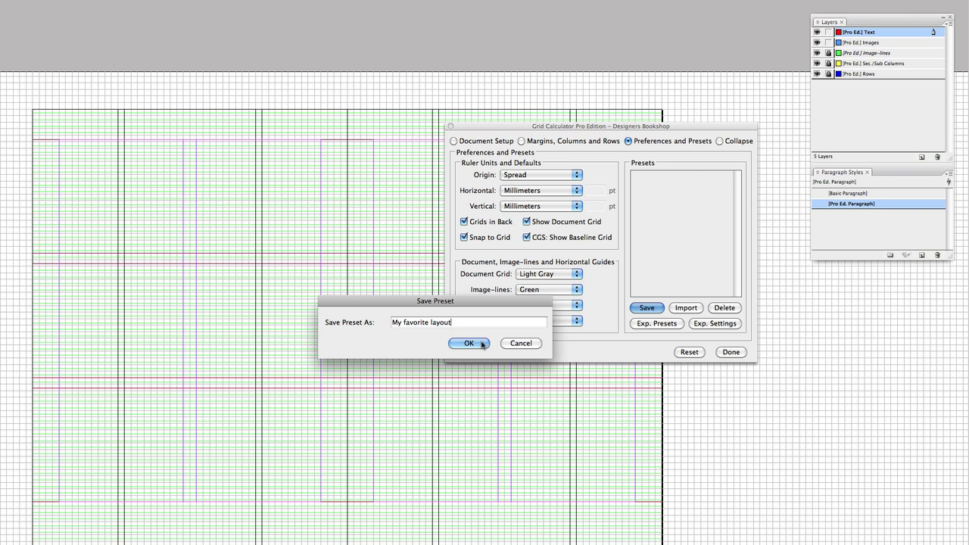
click(468, 343)
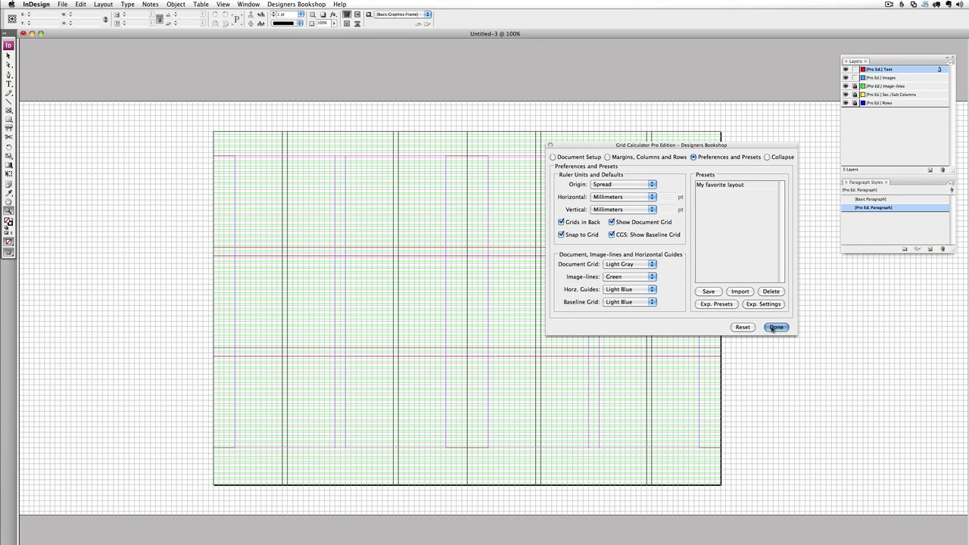
Step: Discard Untitled-3 unsaved and apply My favorite layout to a new document
click(777, 327)
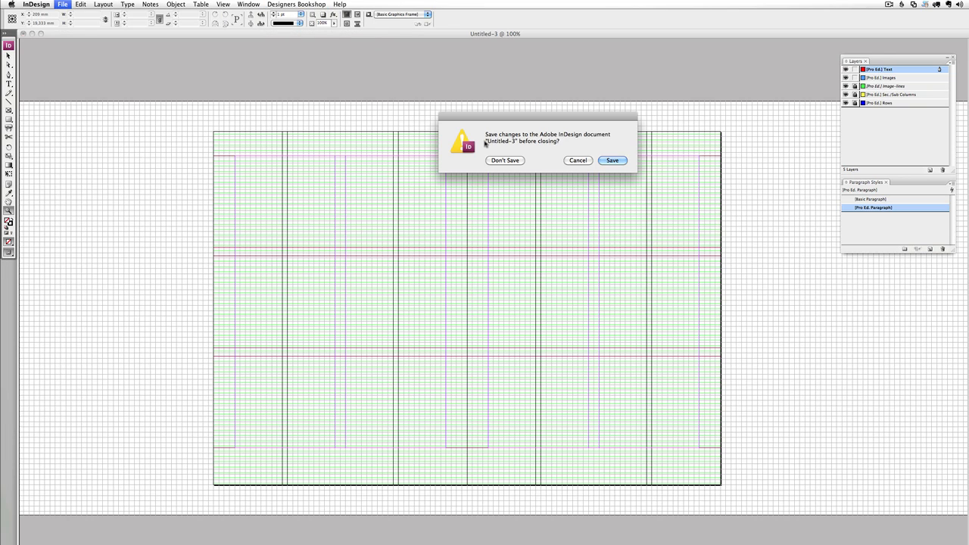
click(505, 160)
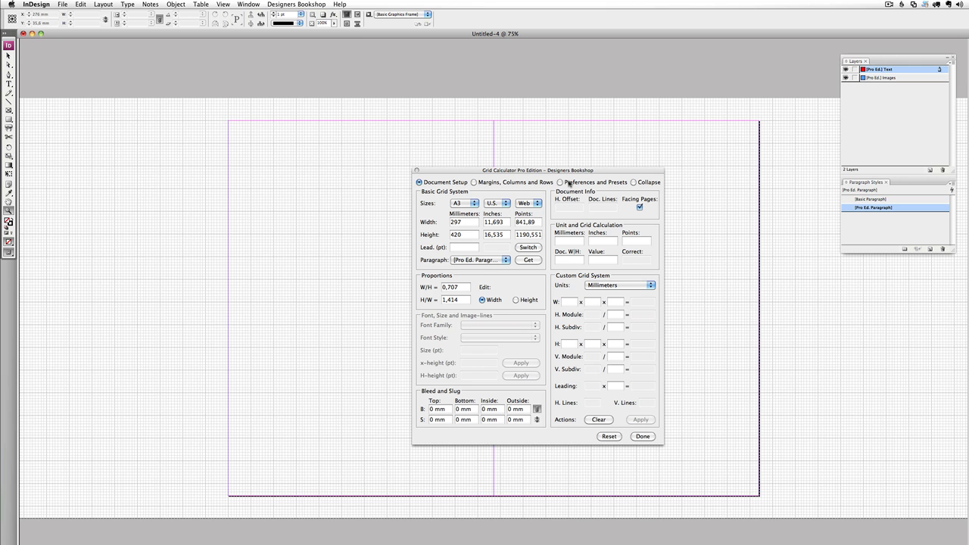
click(561, 182)
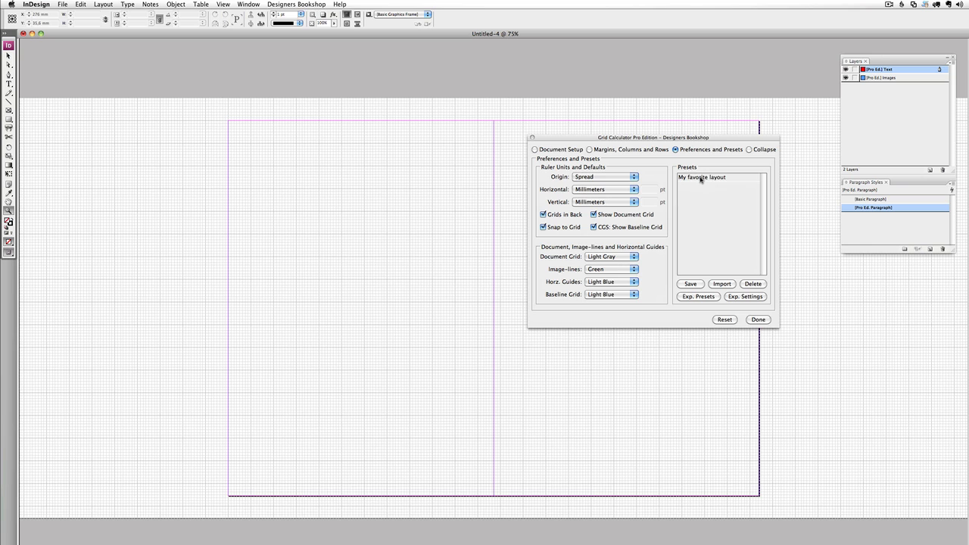
click(702, 176)
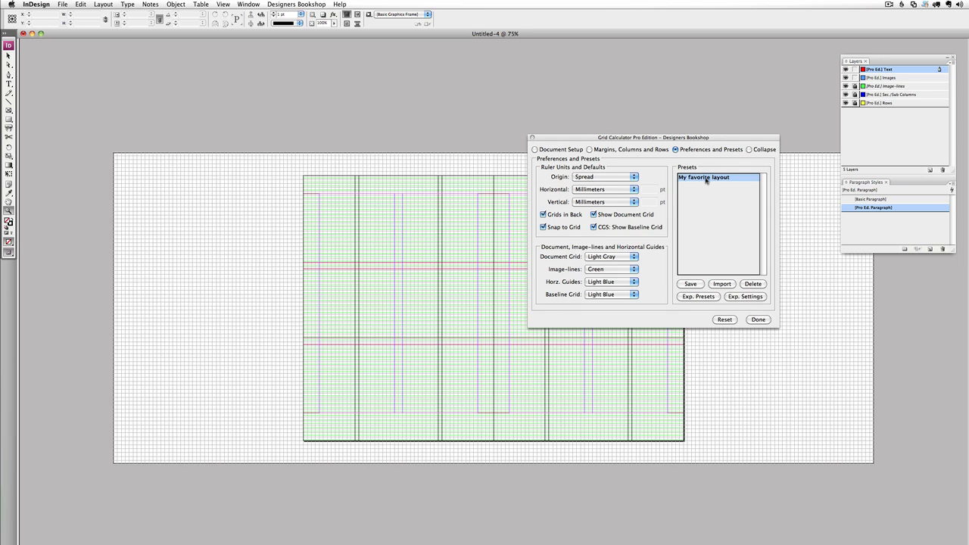
mouse_move(704, 177)
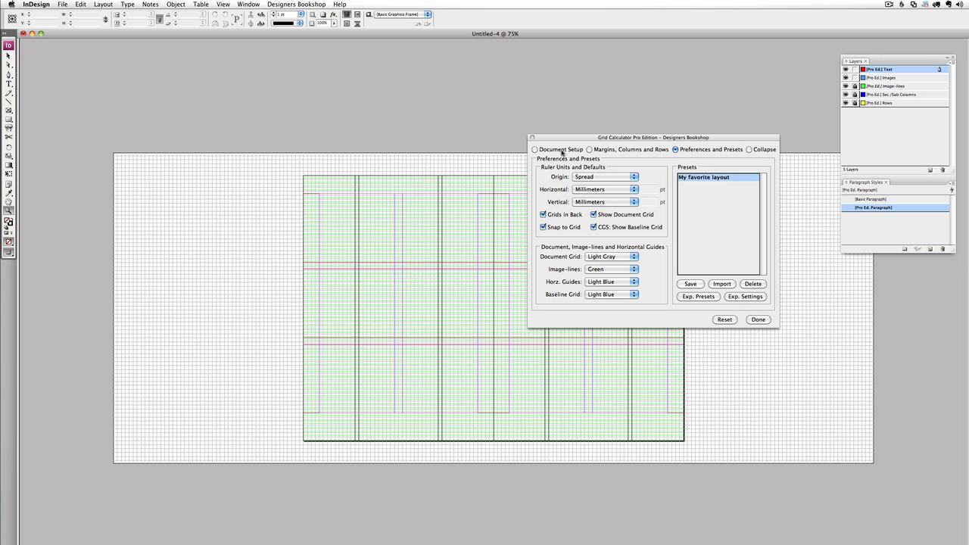
Step: Reset all Grid Calculator settings and confirm
click(724, 318)
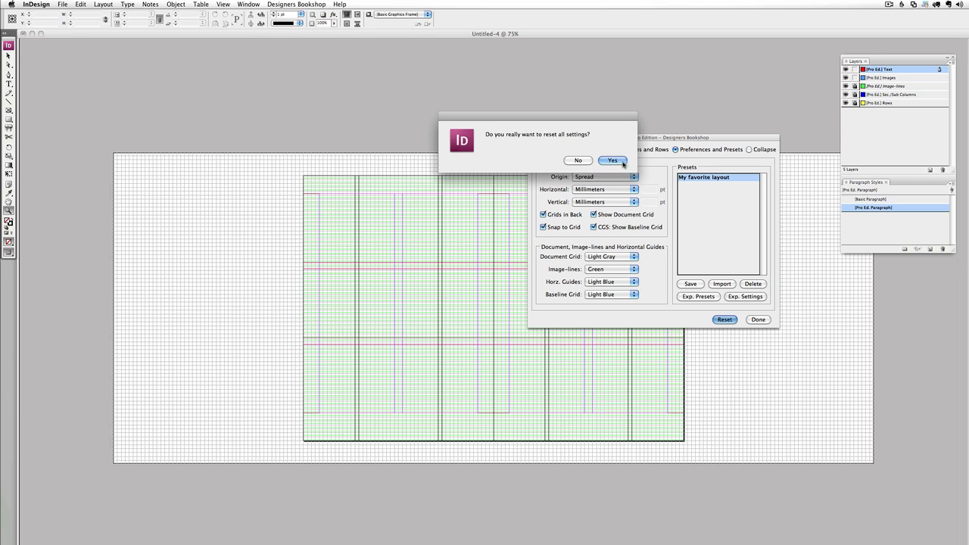
click(613, 159)
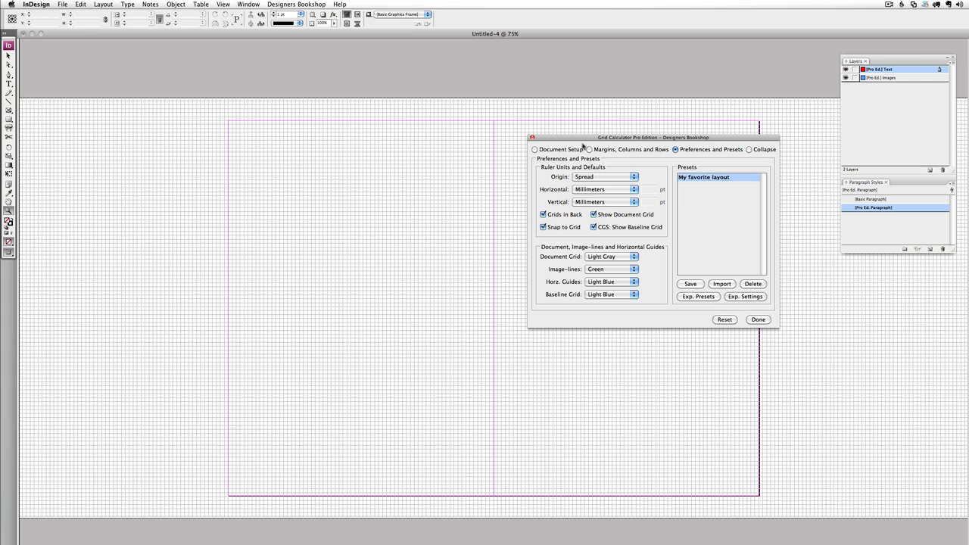
click(536, 149)
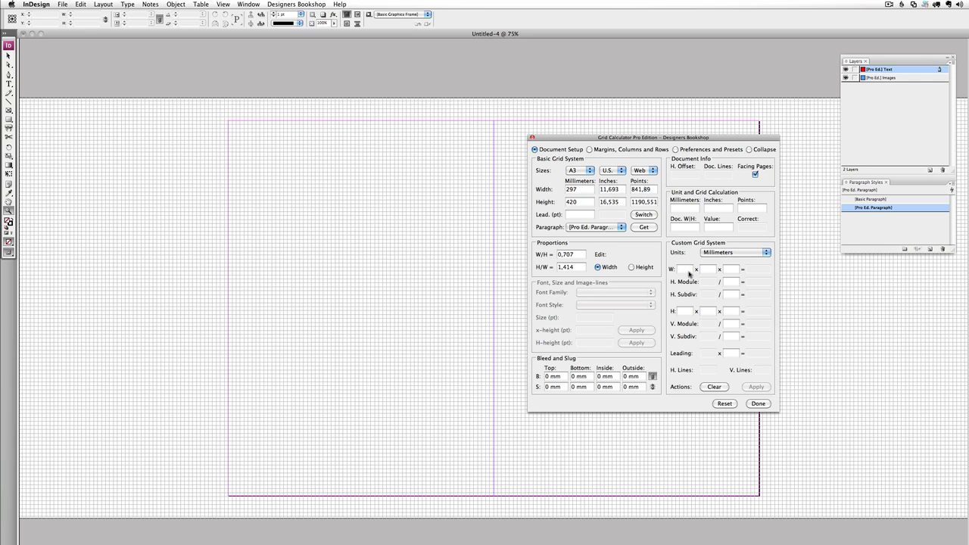
Step: Switch custom grid units to points and apply a 400 pt width (10x5x8 /5)
click(765, 242)
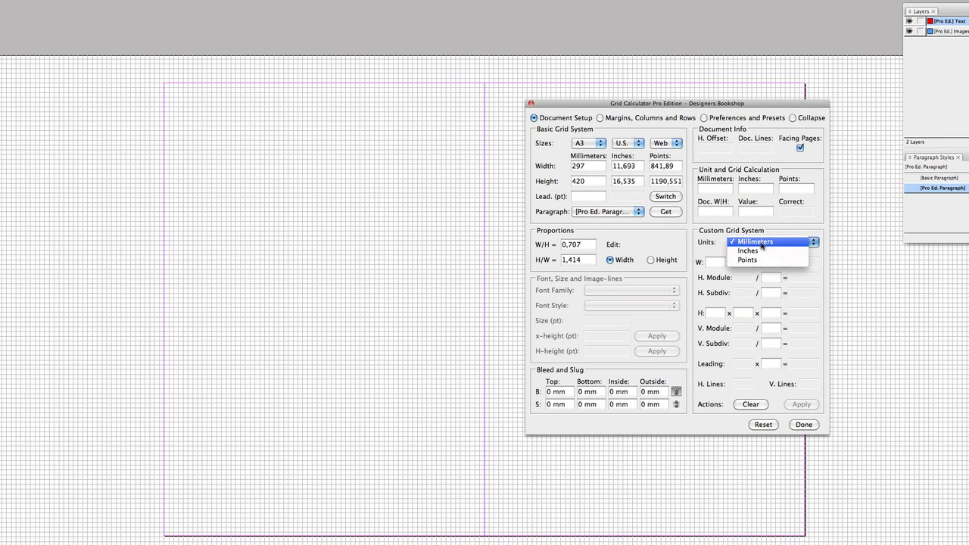
click(748, 260)
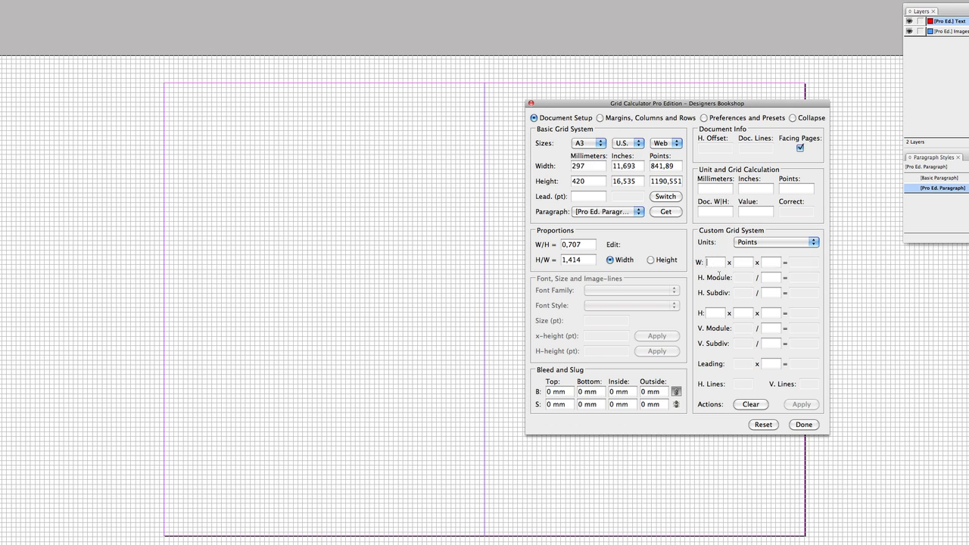
text(10)
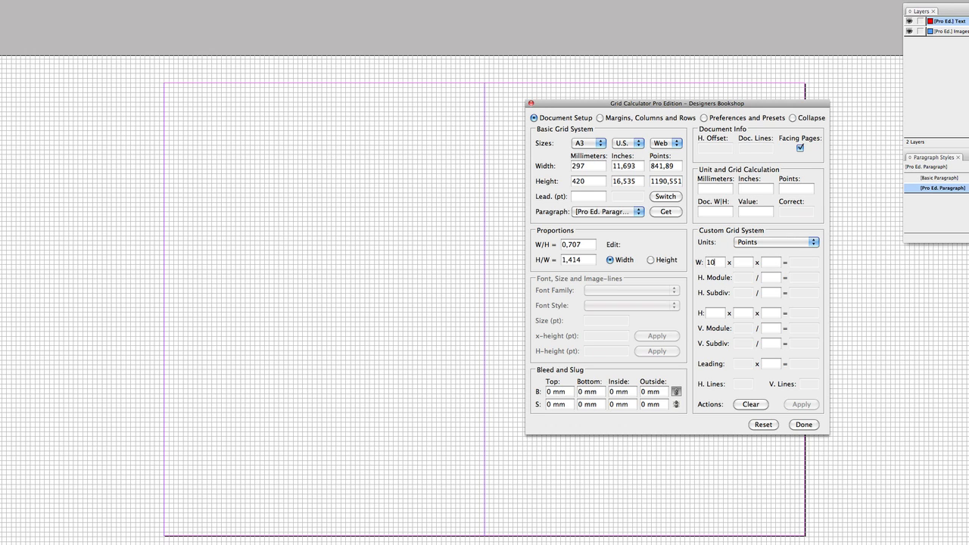
text(5)
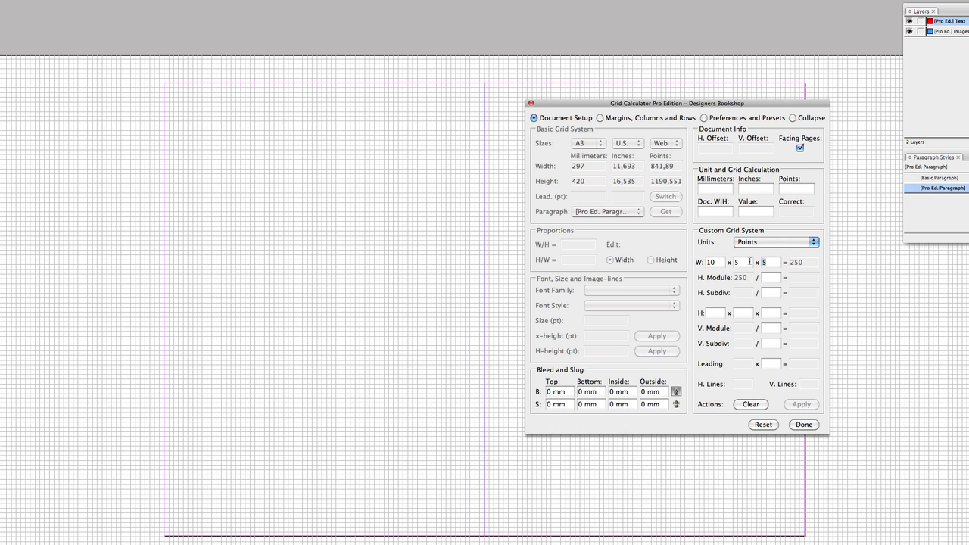
text(8)
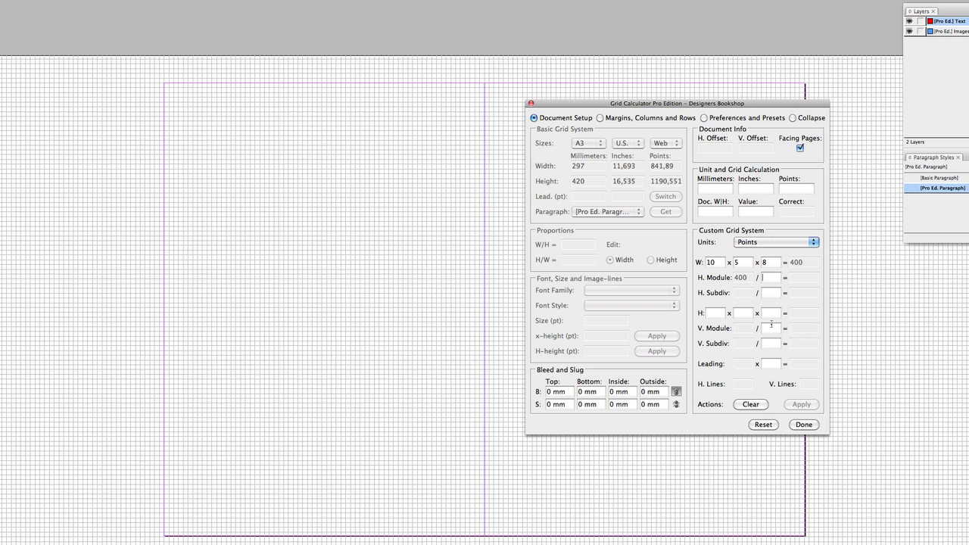
text(5)
click(771, 292)
text(10)
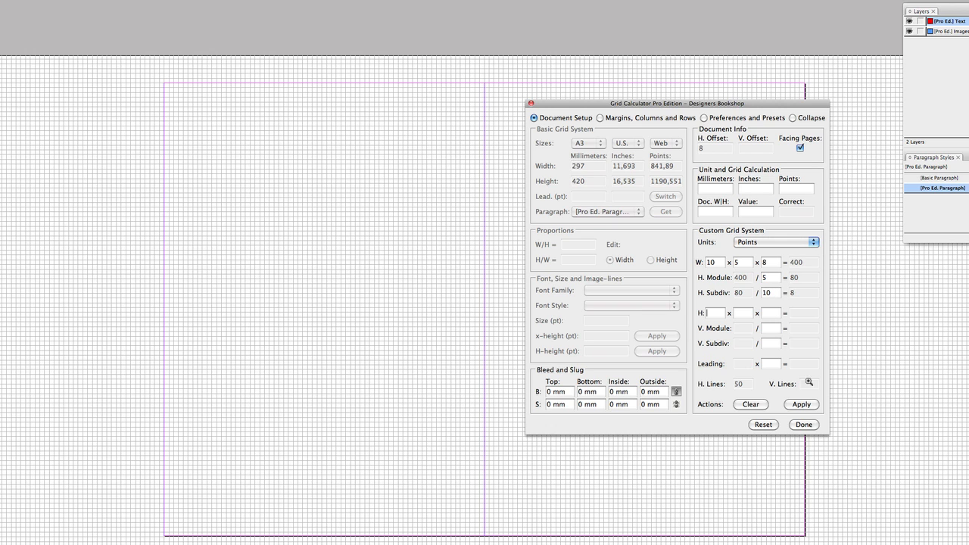
click(587, 143)
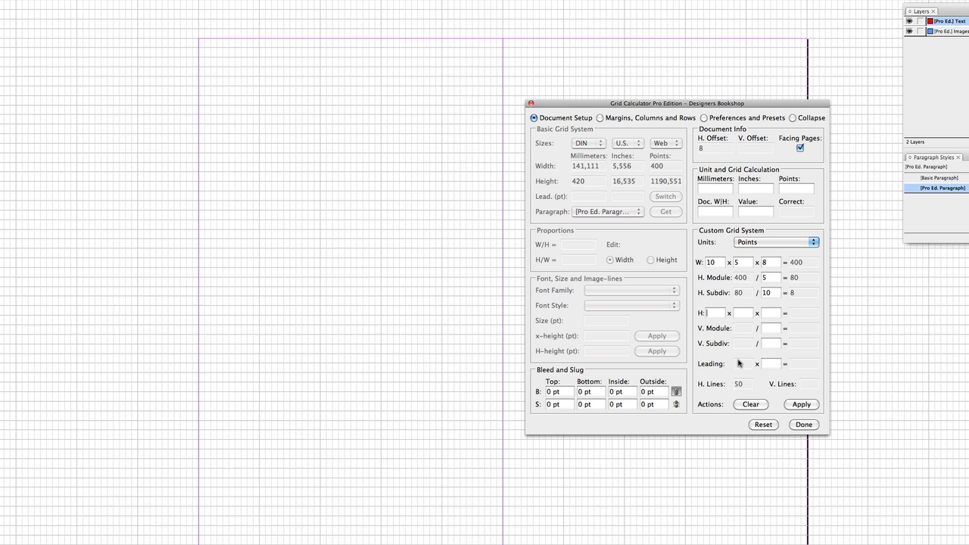
Step: Enter the 576 pt grid height (12x6x8) with 12 pt leading
text(12)
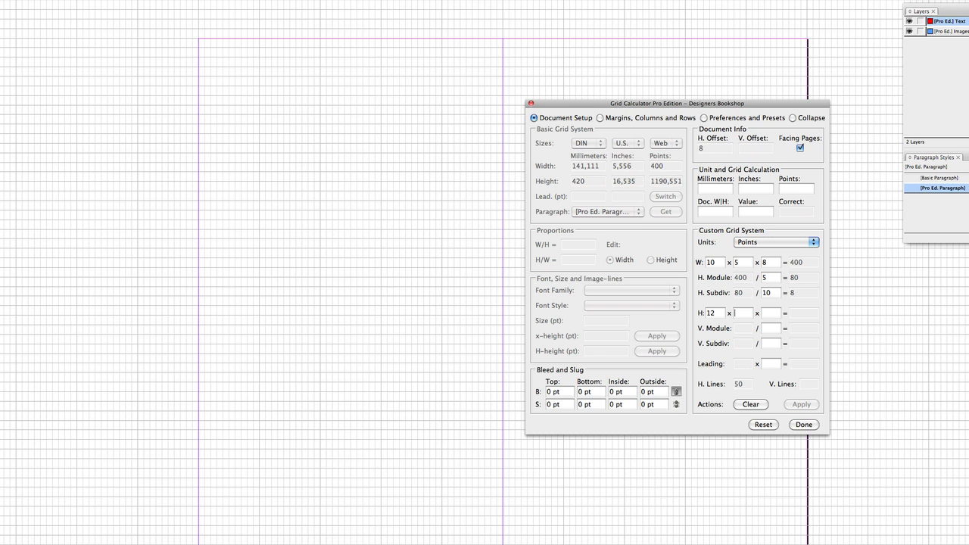
text(6)
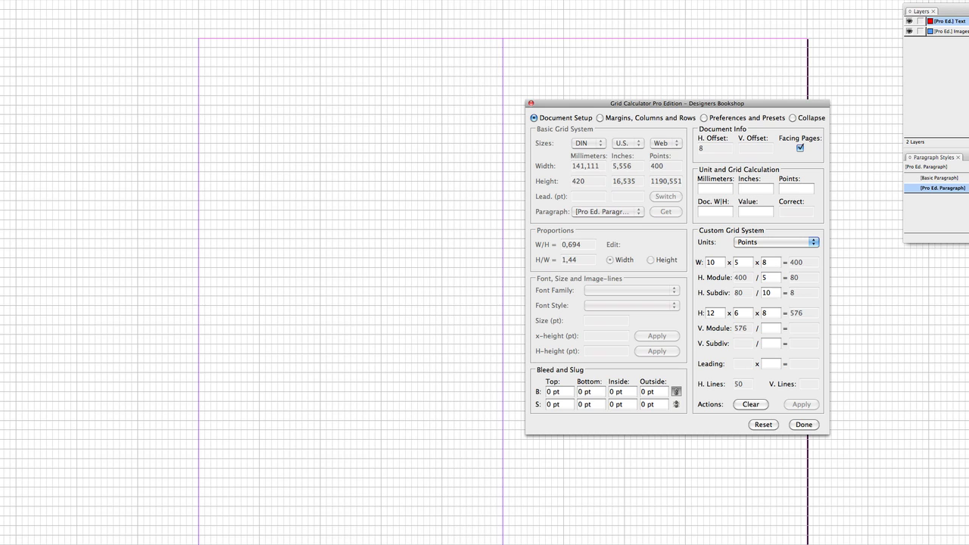
text(6)
text(1)
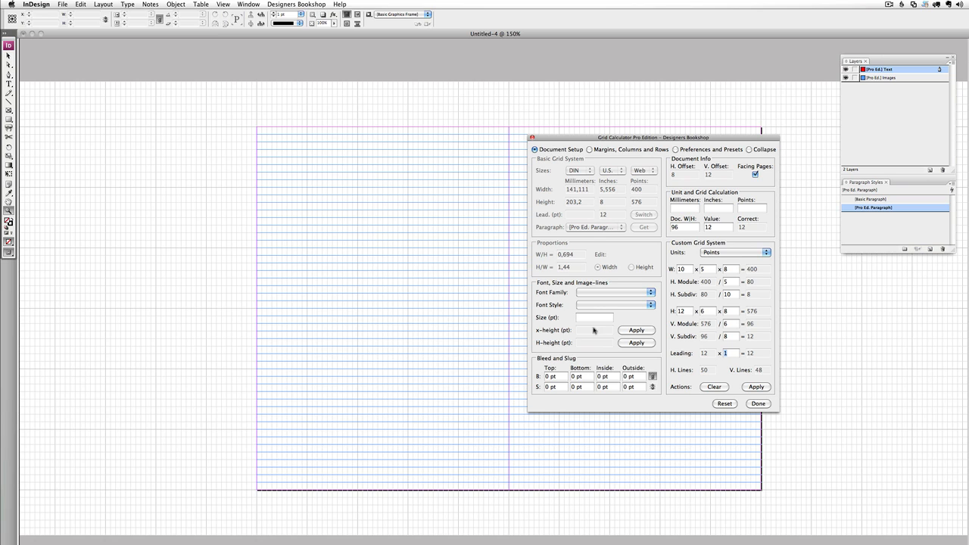
Step: Add x-height image lines for 10 pt Berthold Akzidenz Medium
click(650, 292)
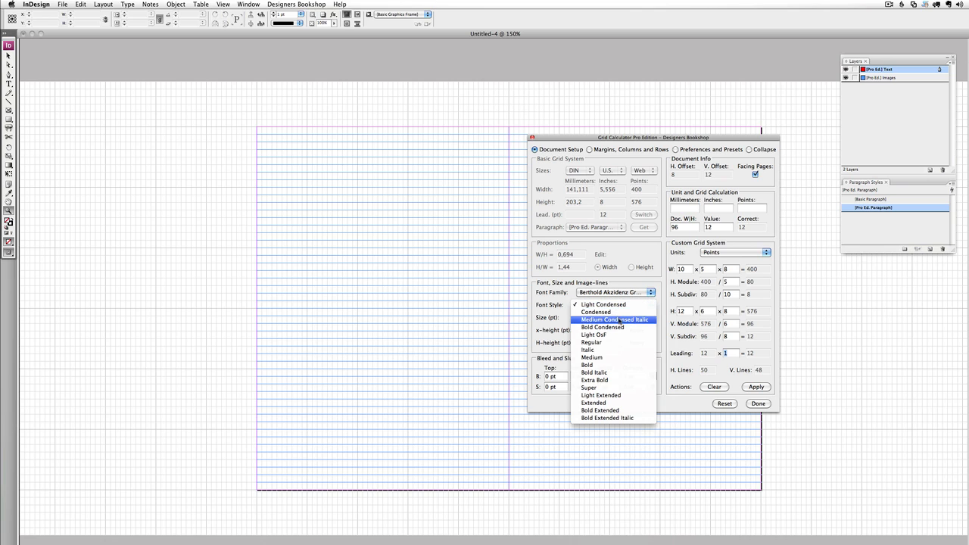
click(592, 357)
text(10)
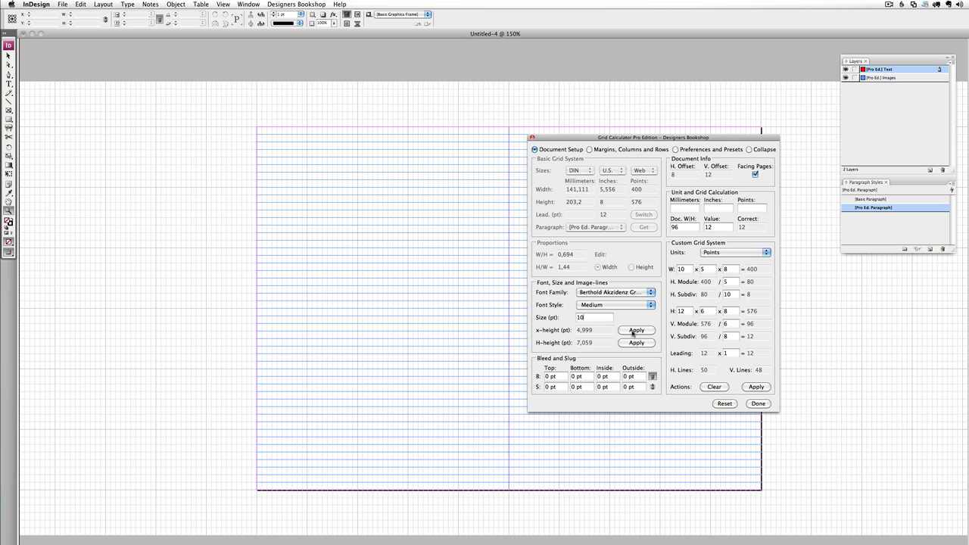
click(637, 330)
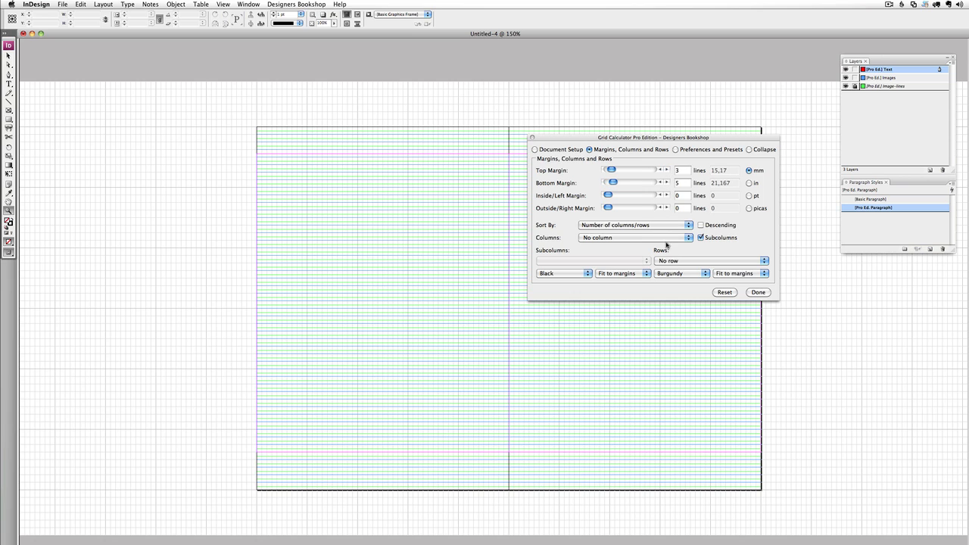
Step: Choose 8 rows, two 20-line columns and 2 subcolumns, then close the calculator
click(710, 260)
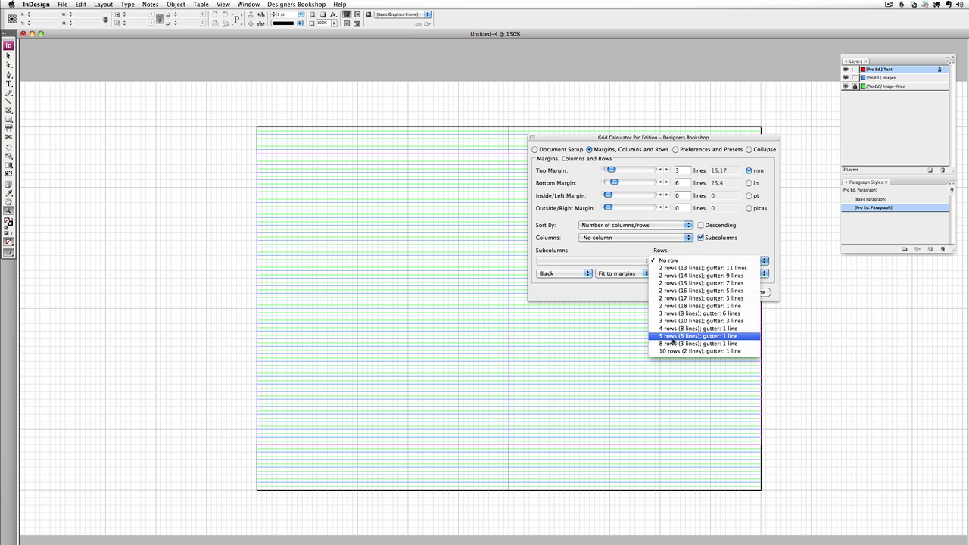
click(697, 343)
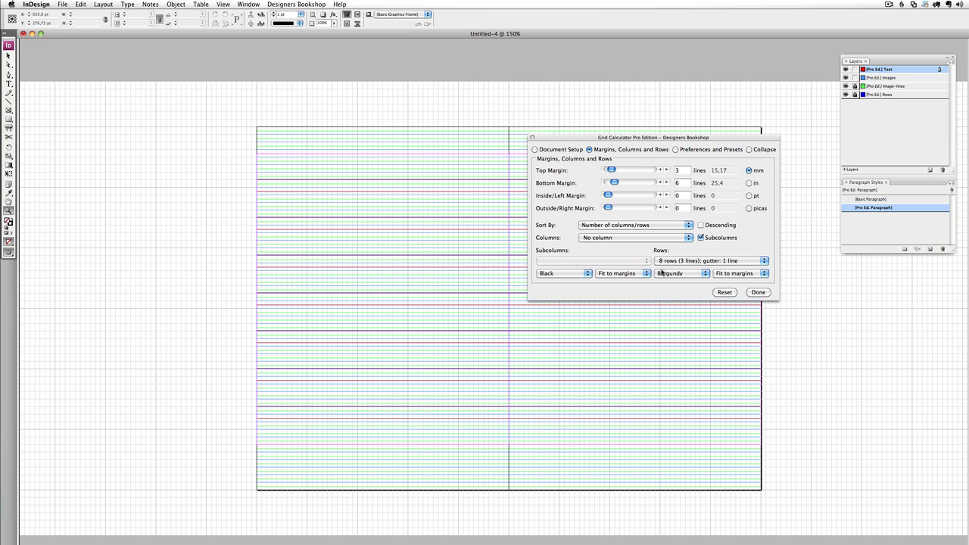
click(666, 194)
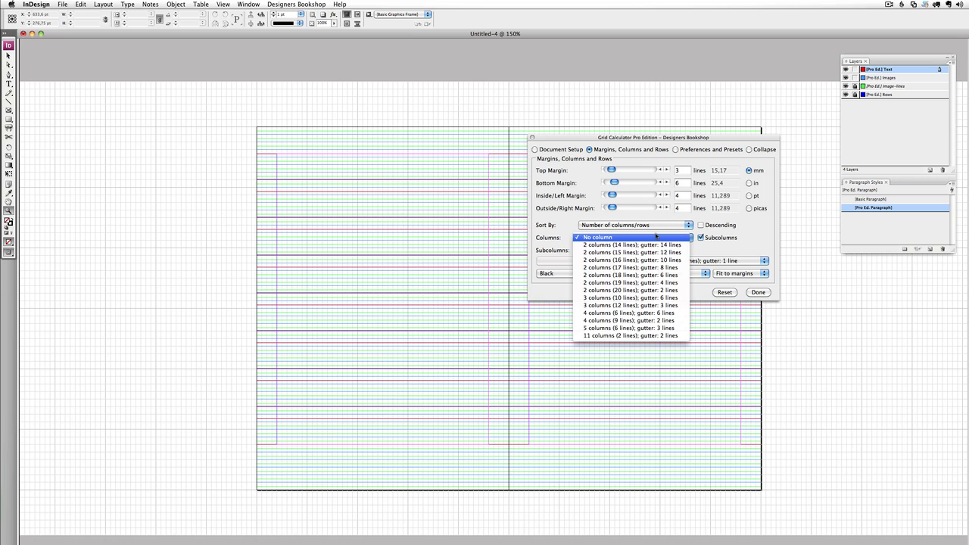
click(631, 290)
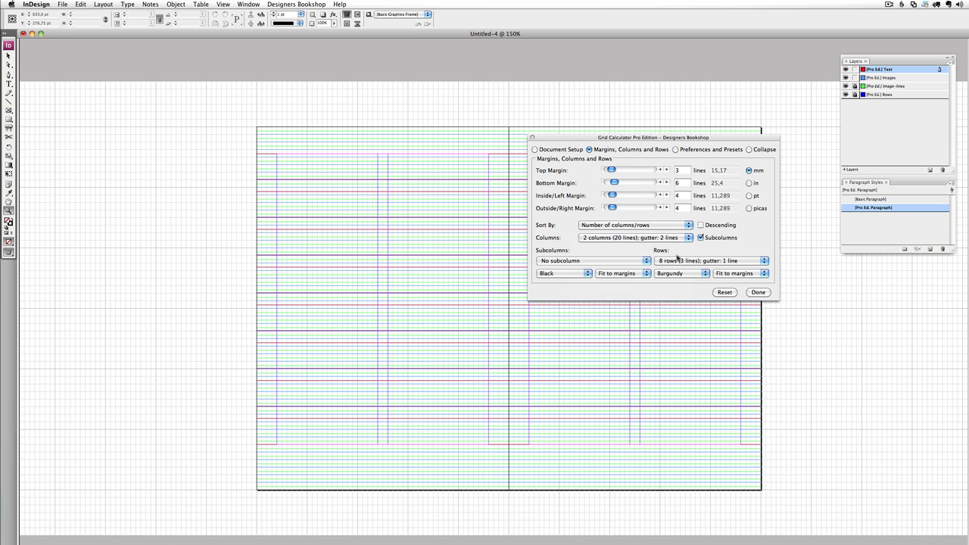
click(593, 260)
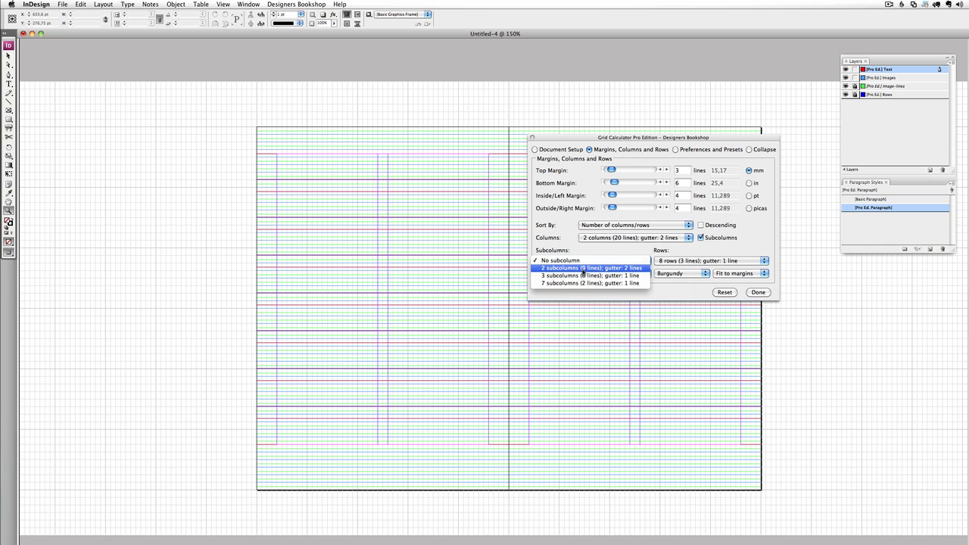
click(590, 268)
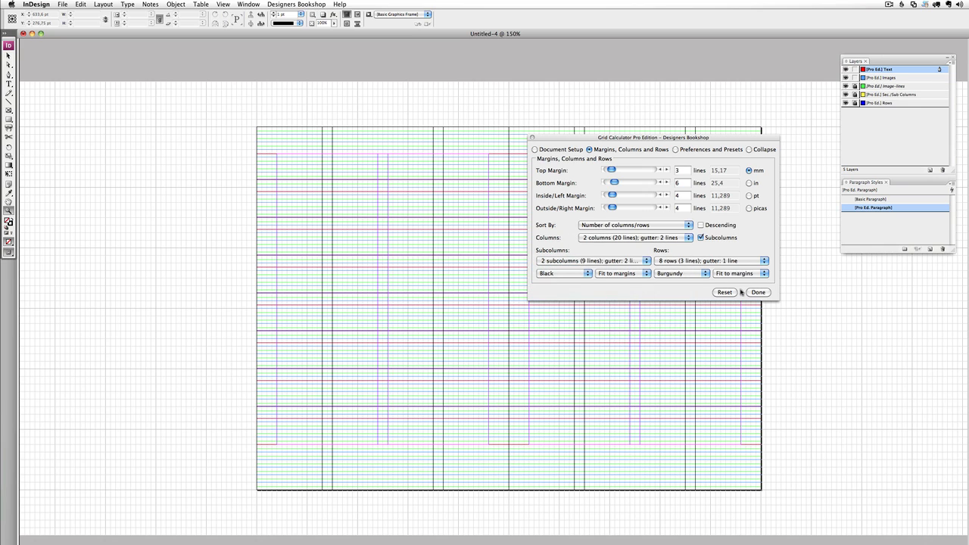
click(759, 293)
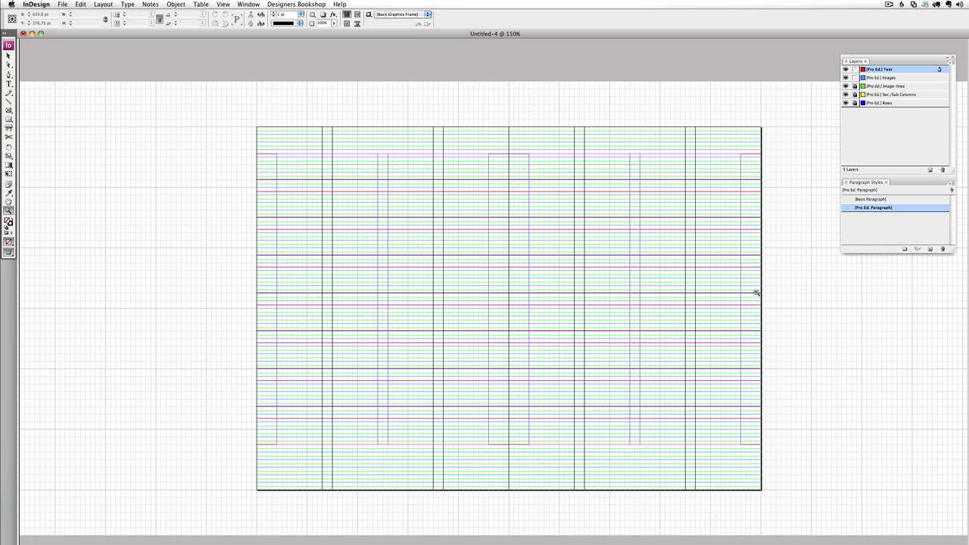